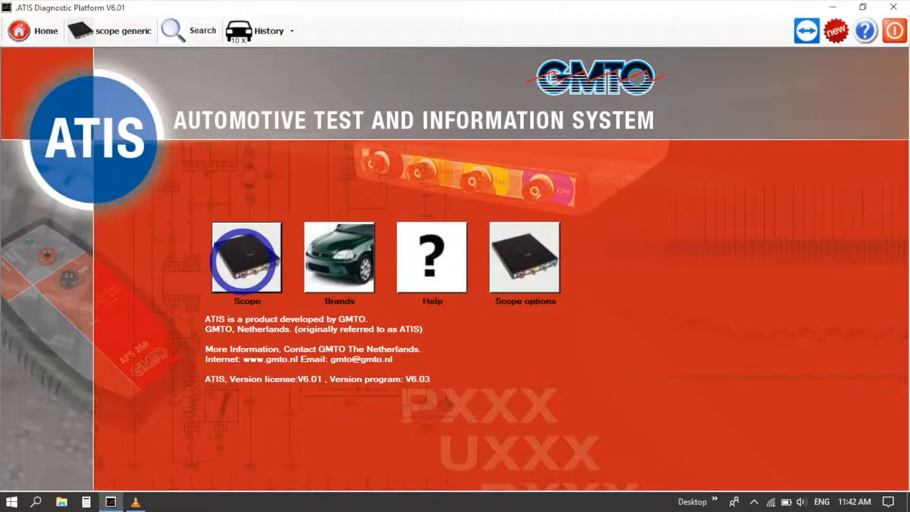
# - Open the Scope tile's generic measurement grid and select EMS Petrol
pyautogui.click(247, 259)
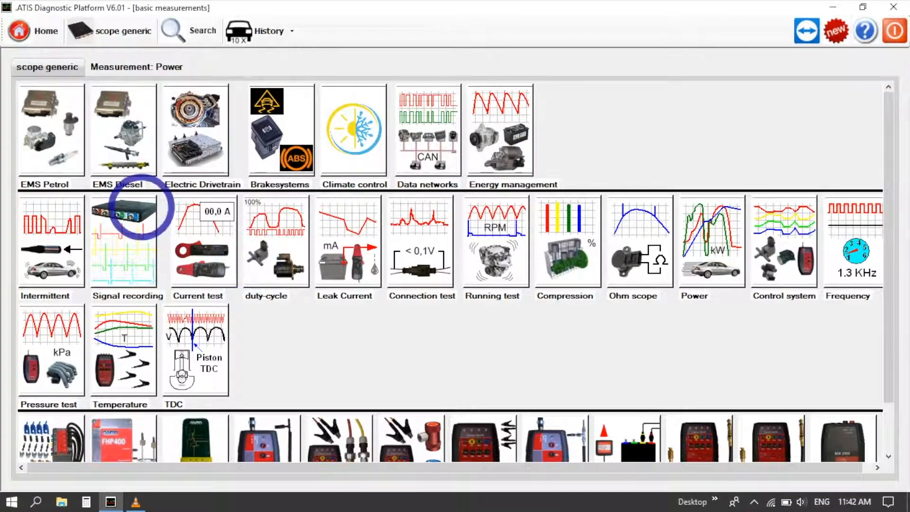
pyautogui.click(45, 137)
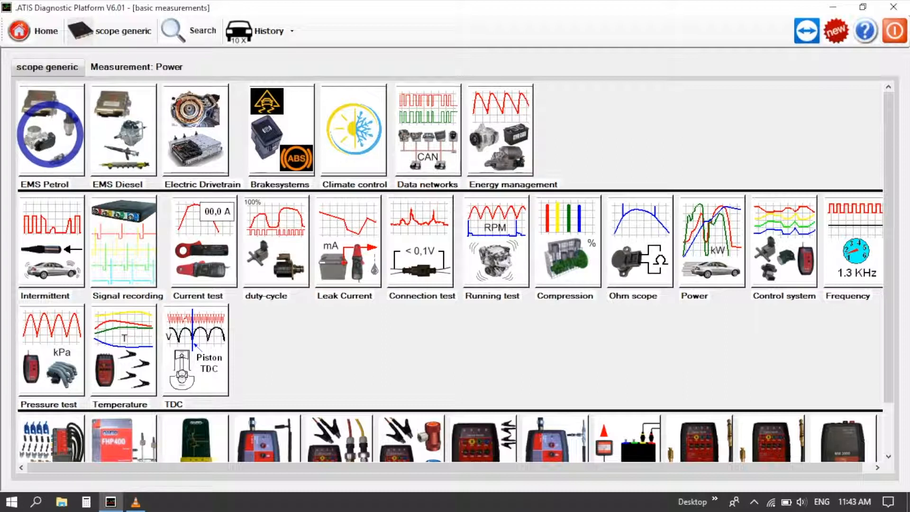
# - Open EMS Petrol and its Sensors group
pyautogui.click(50, 135)
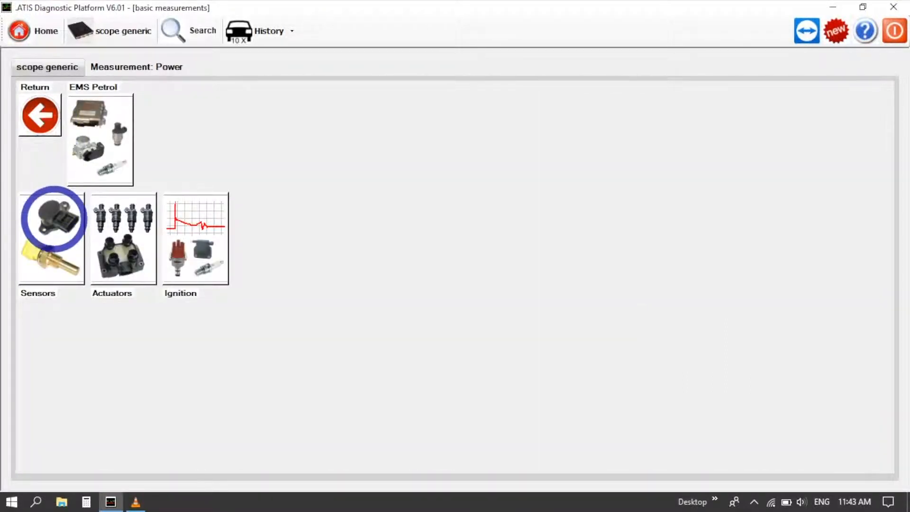
pyautogui.click(51, 234)
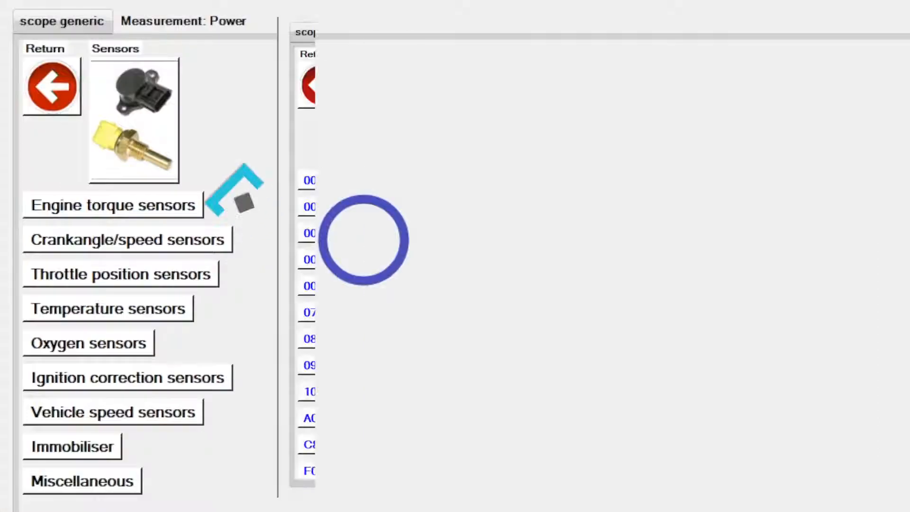
pyautogui.click(113, 205)
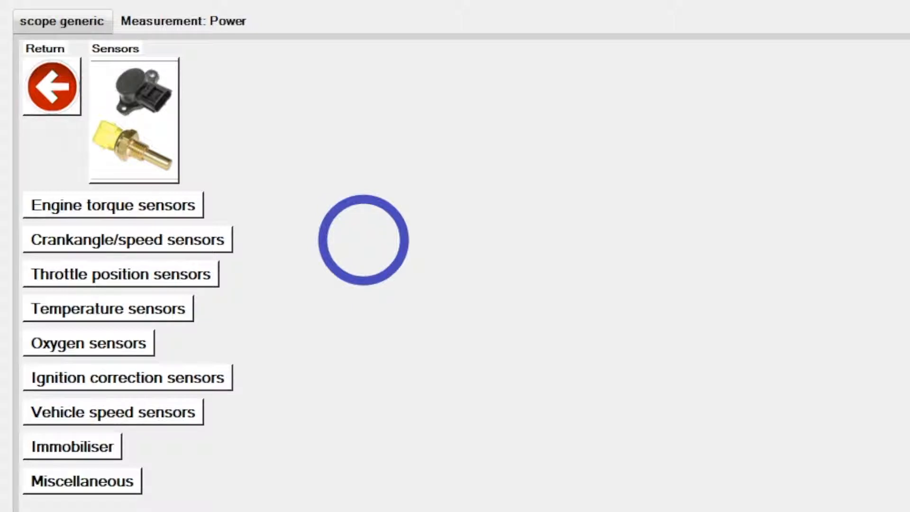
# - Preview the Throttle position, Oxygen and Immobiliser sensor categories
pyautogui.click(120, 273)
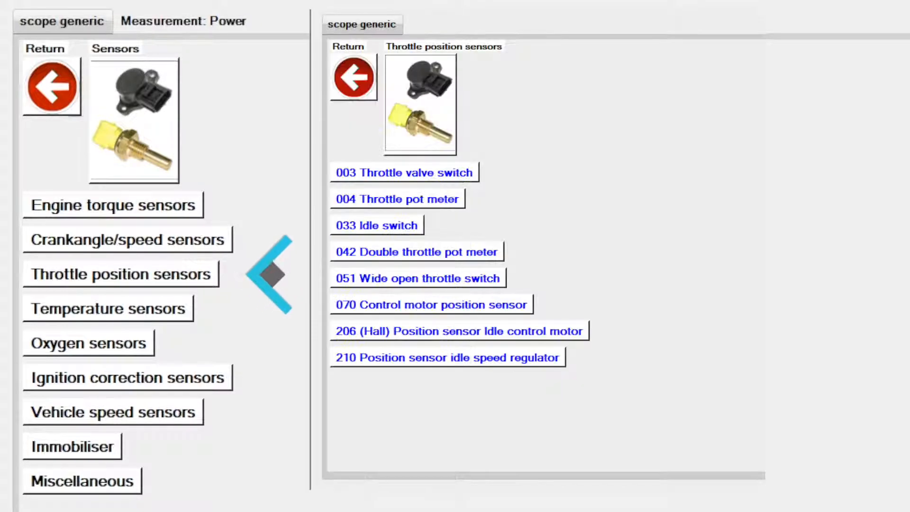
pyautogui.click(88, 343)
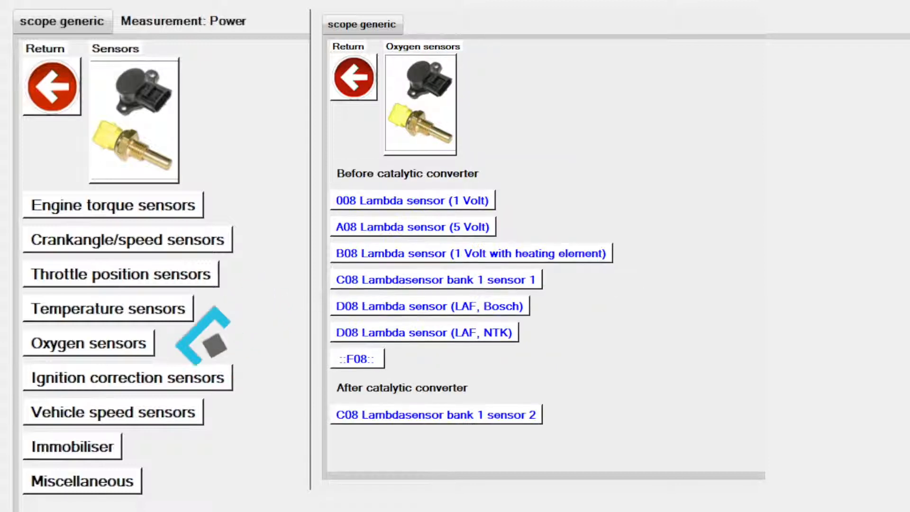
pyautogui.click(120, 377)
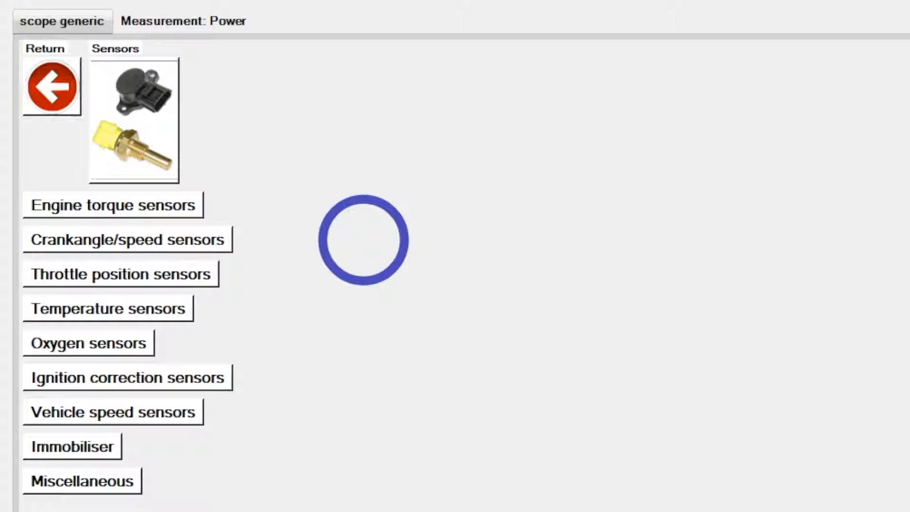
pyautogui.click(72, 447)
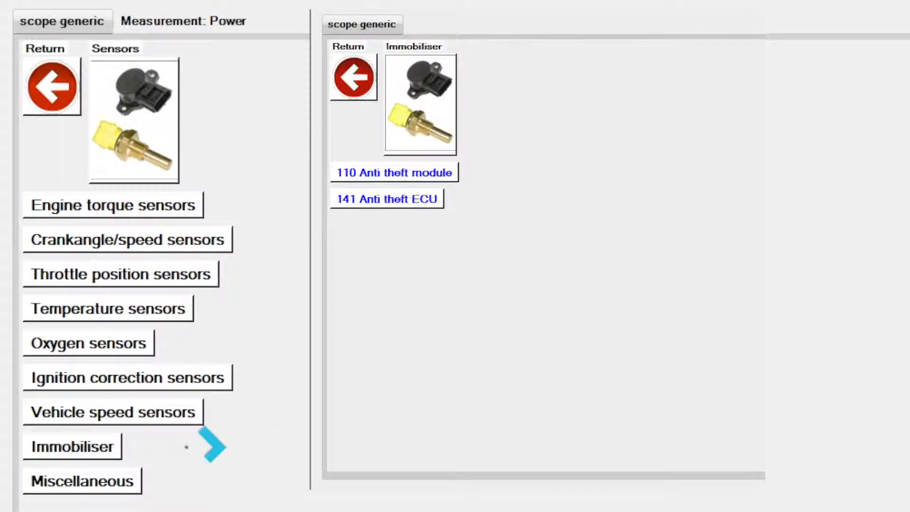
pyautogui.click(82, 480)
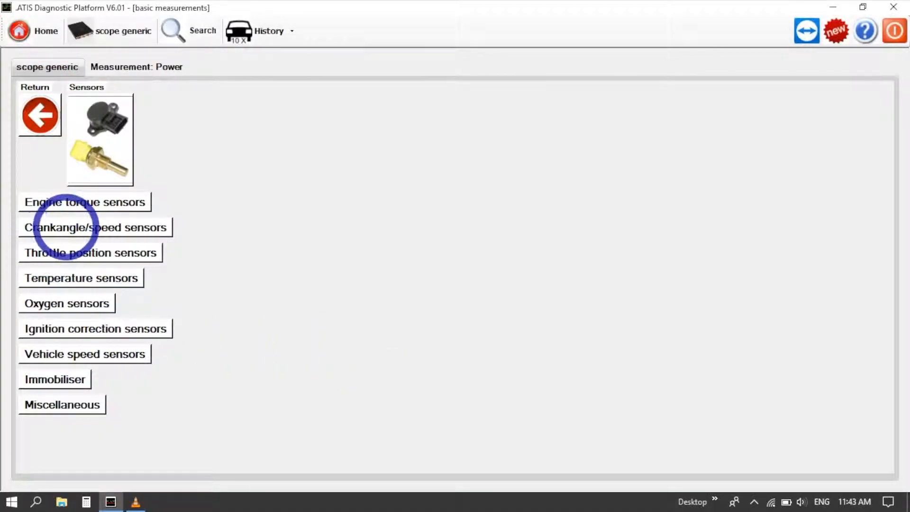
# - Open Crankangle/speed sensors and scroll from Hall sensor to crank angle sensor variants
pyautogui.click(95, 227)
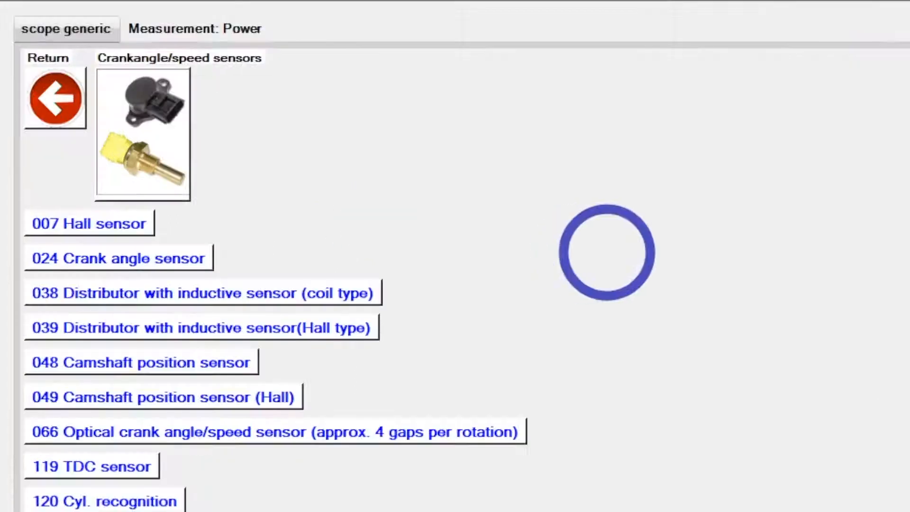
pyautogui.scroll(-3)
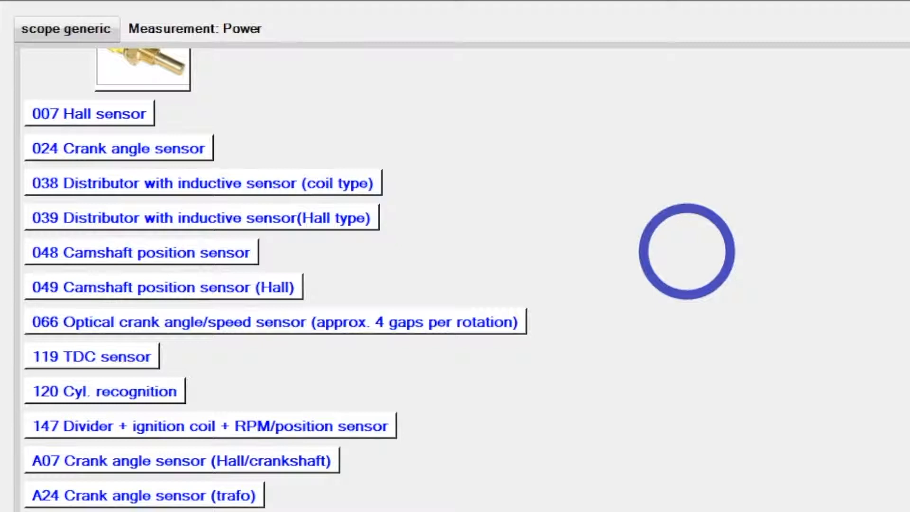
pyautogui.scroll(-3)
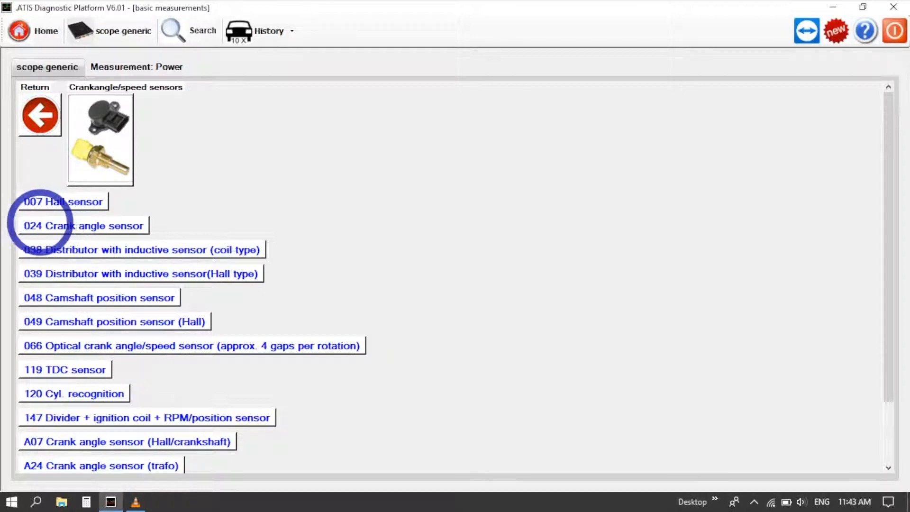
# - Open '024 Crank angle sensor' on its Measurement: Signal tab
pyautogui.click(83, 226)
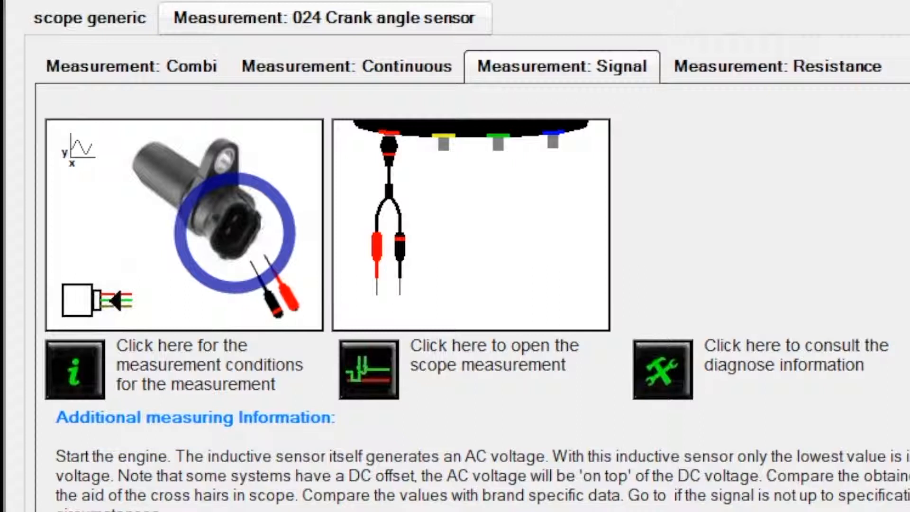
pyautogui.click(367, 373)
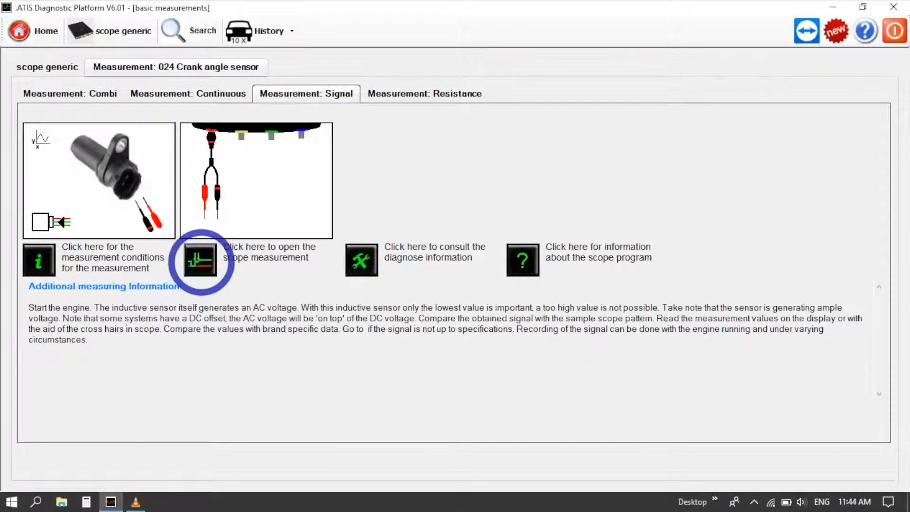
# - Launch TiePie Multi Channel showing the crank sensor's AC sine waveform with reference gap
pyautogui.click(200, 261)
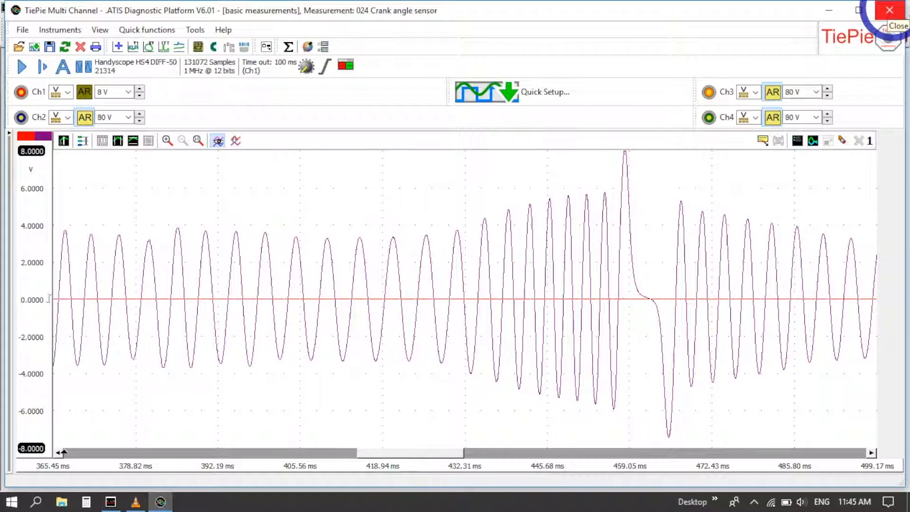
# - Close TiePie and switch to the Measurement: Combi crank-camshaft timing tab
pyautogui.click(884, 9)
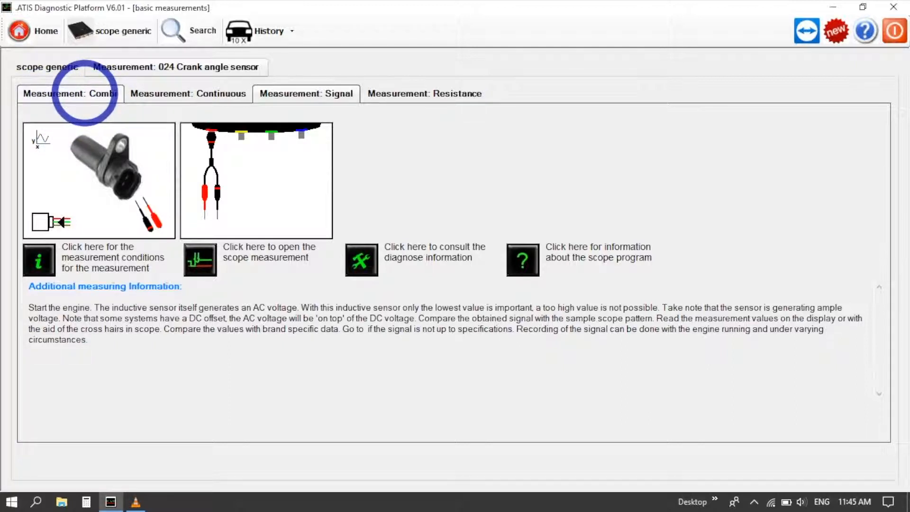
pyautogui.click(70, 93)
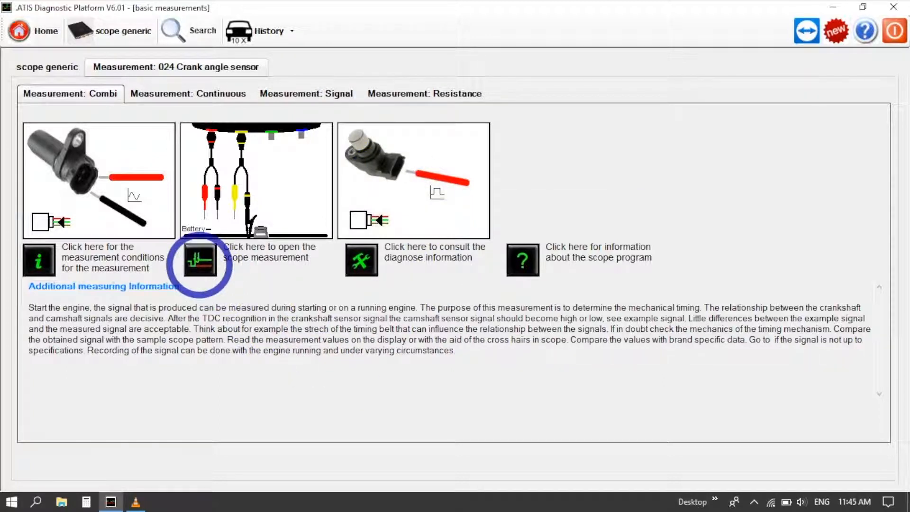
pyautogui.click(198, 262)
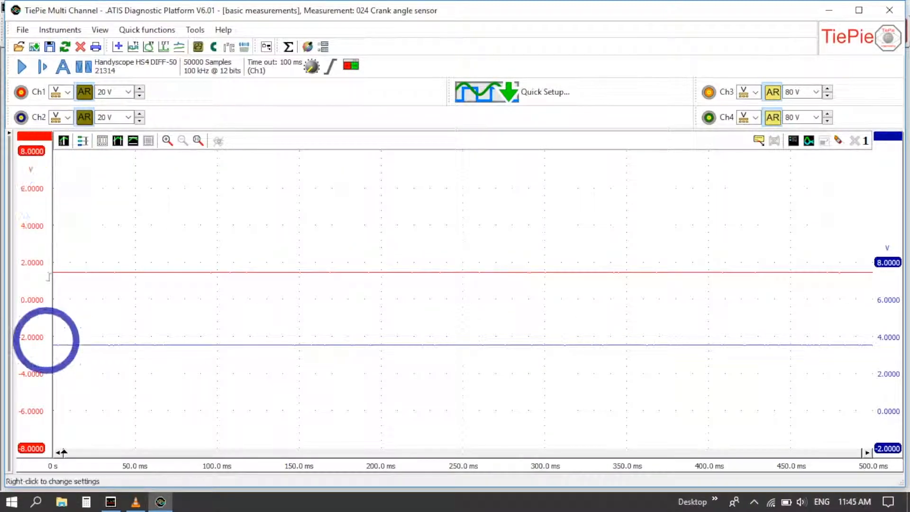
pyautogui.moveTo(894, 401)
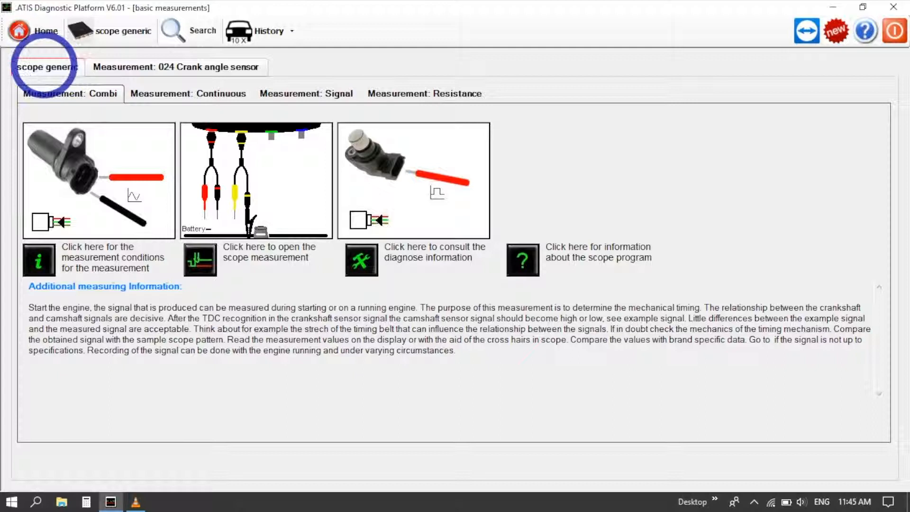
# - Navigate back up to the EMS Petrol group showing Sensors, Actuators and Ignition
pyautogui.click(44, 67)
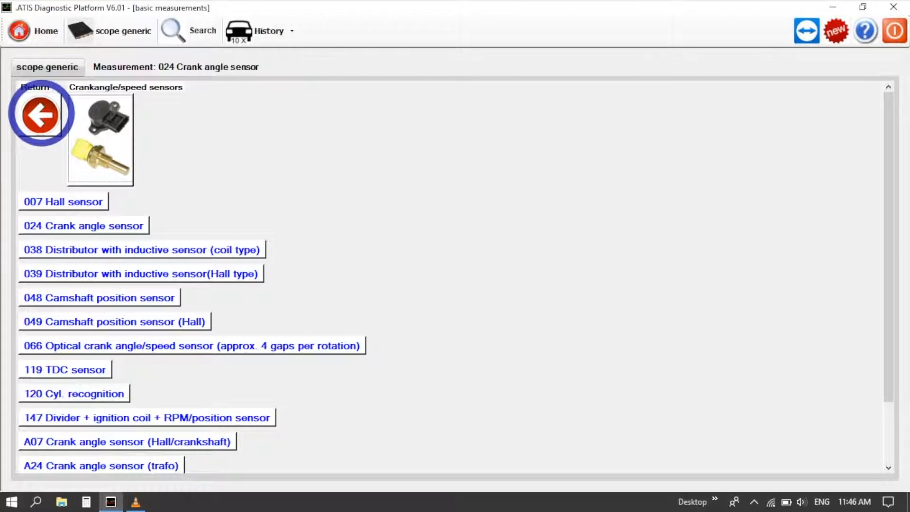
pyautogui.click(39, 115)
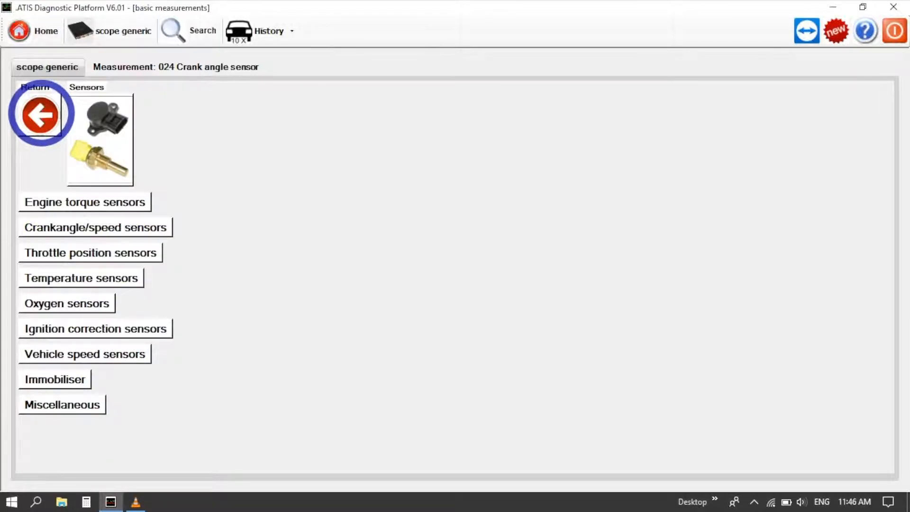
pyautogui.click(38, 114)
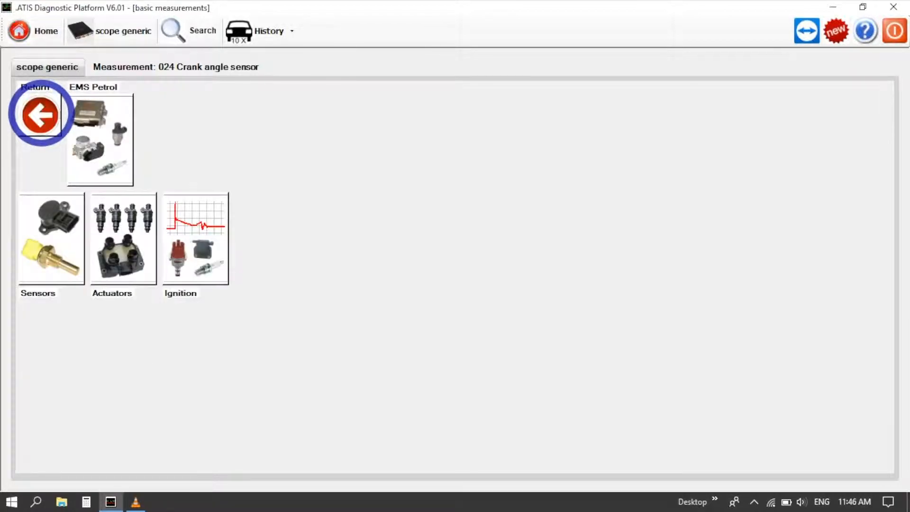
pyautogui.moveTo(95, 99)
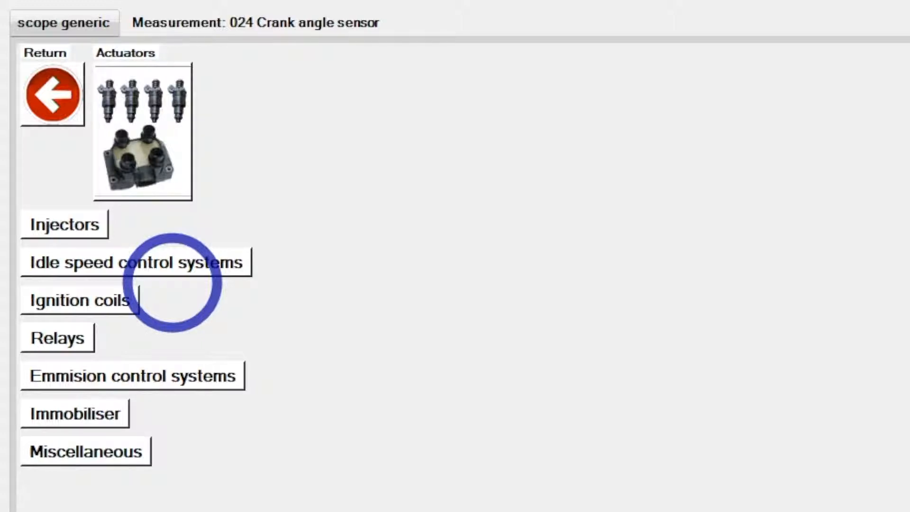
pyautogui.moveTo(273, 319)
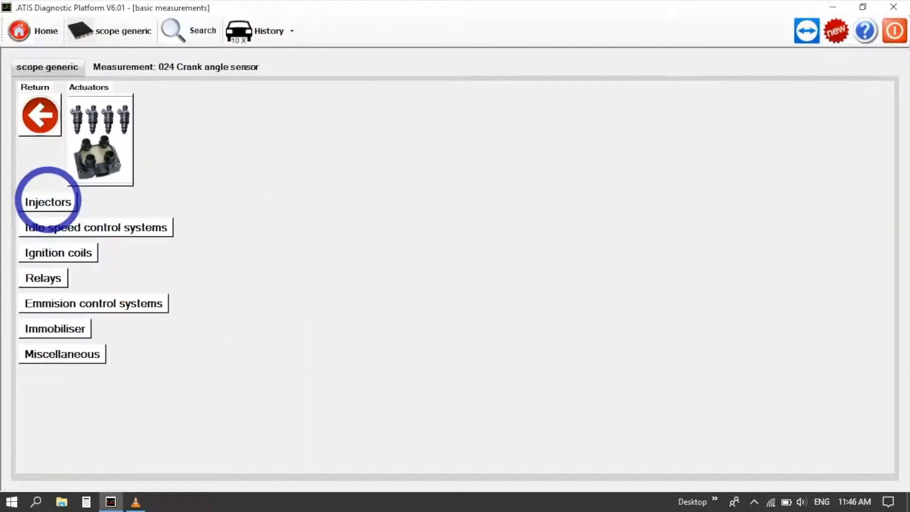
# - Open Injectors and select '009 Injector (Earth switched)'
pyautogui.click(47, 201)
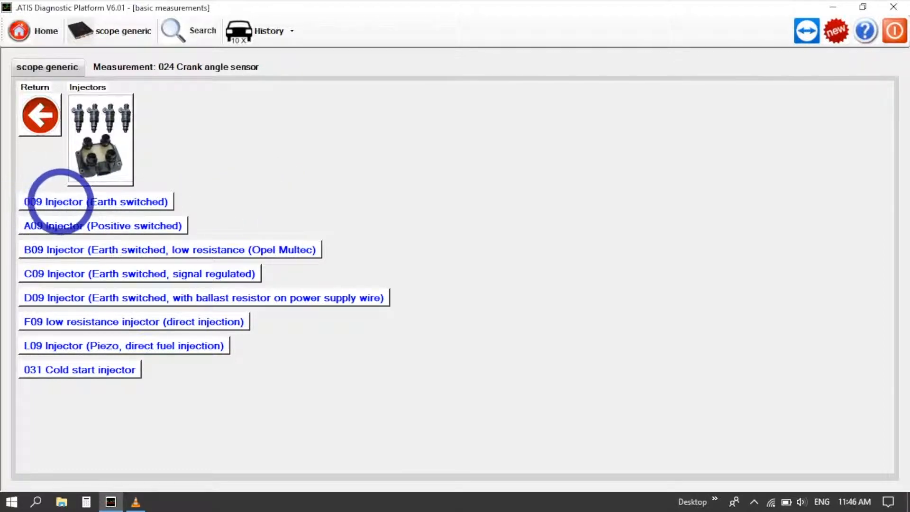
pyautogui.click(92, 202)
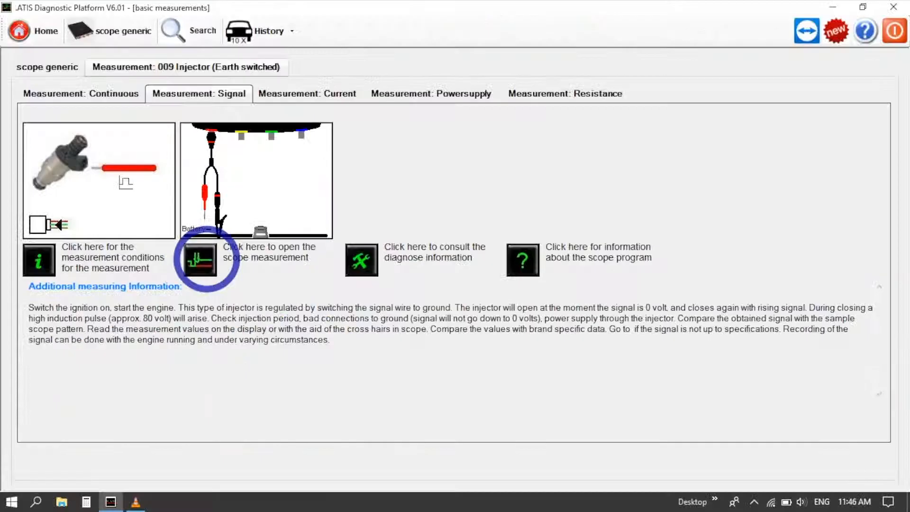
# - Show the earth-switched injector waveform with the roughly 80 V induction spike in TiePie
pyautogui.click(198, 260)
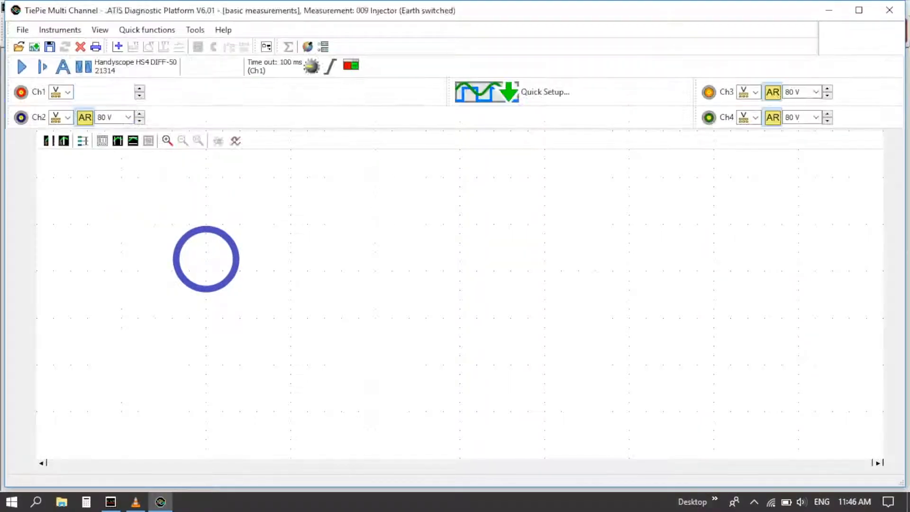
pyautogui.click(21, 67)
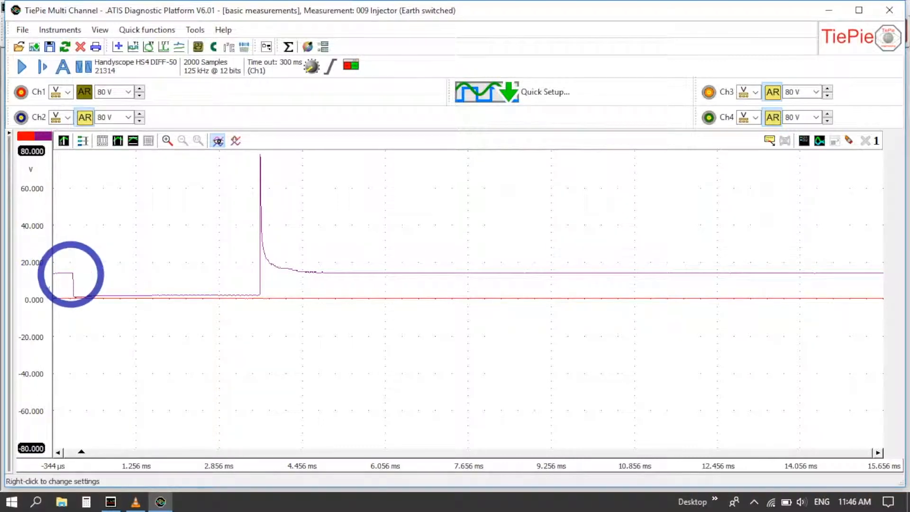
pyautogui.moveTo(127, 297)
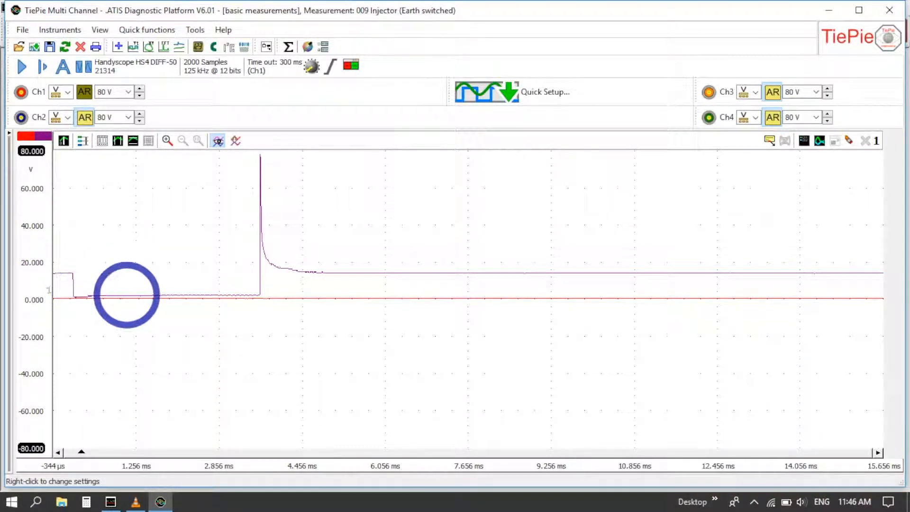
pyautogui.moveTo(259, 294)
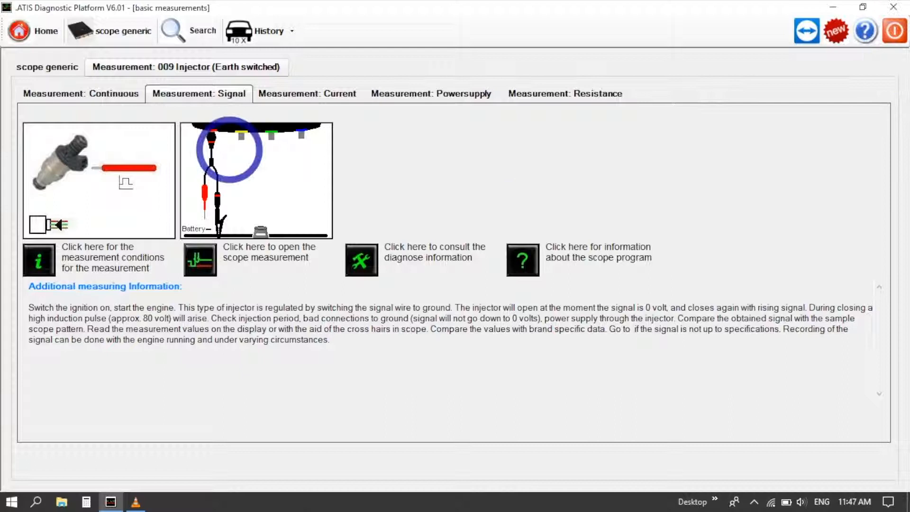
# - Go back to actuators and open '030 camshaft adjustment, magnetic valve' under Miscellaneous
pyautogui.click(46, 67)
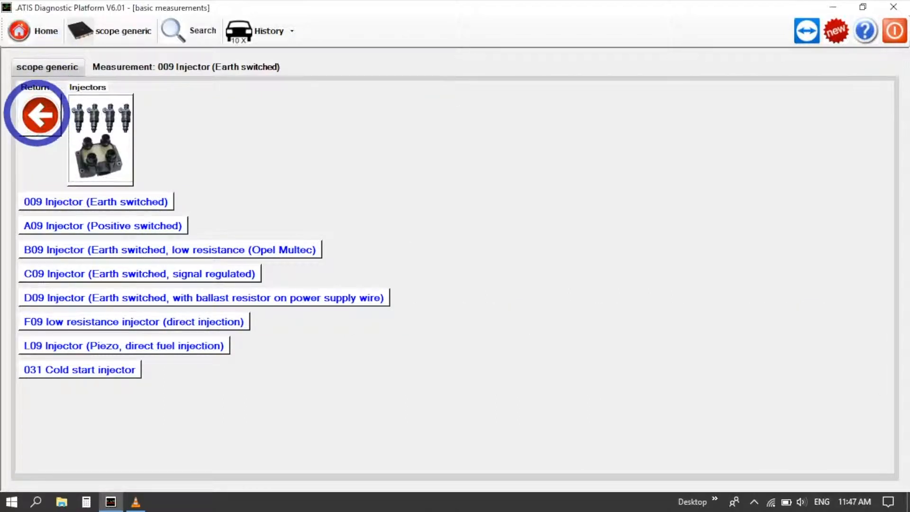
pyautogui.click(37, 112)
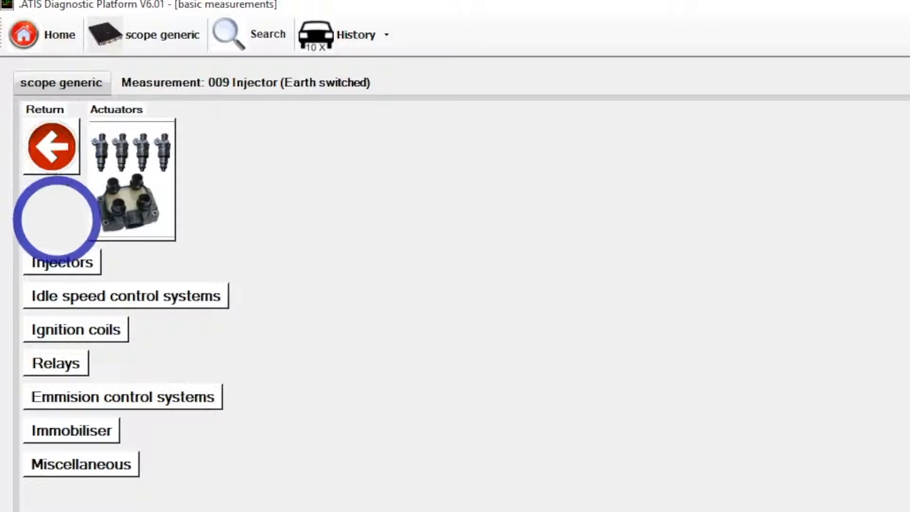
pyautogui.moveTo(203, 295)
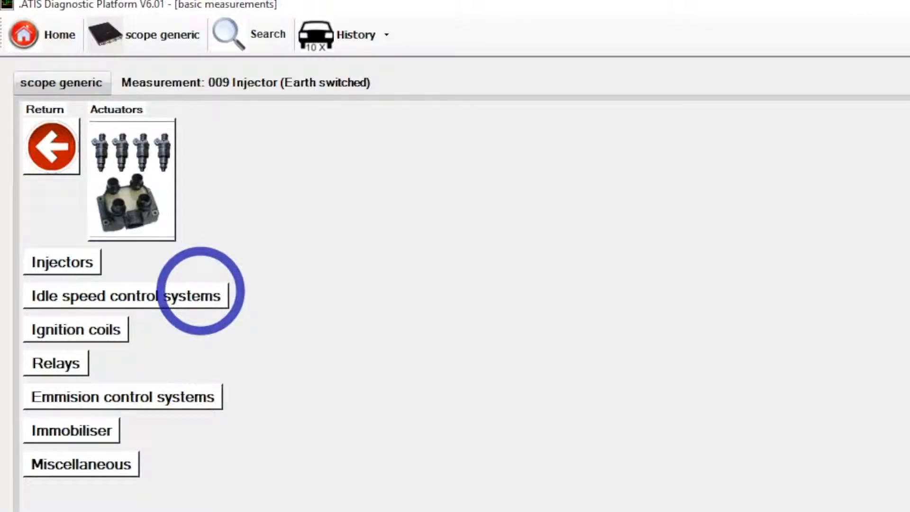
pyautogui.moveTo(301, 350)
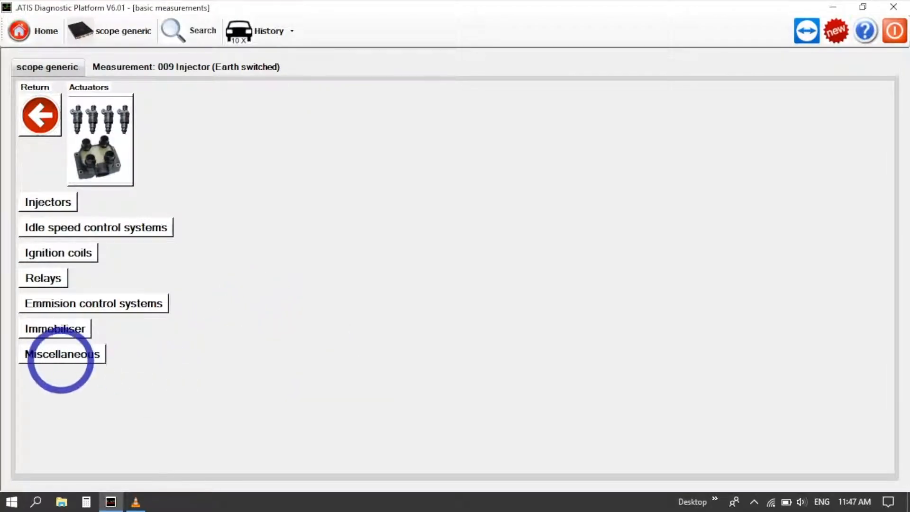
pyautogui.click(63, 354)
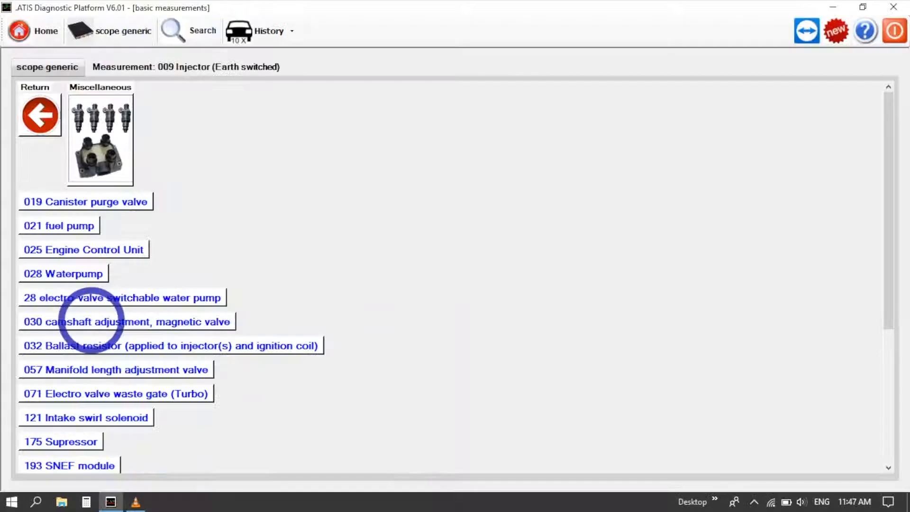
pyautogui.click(125, 321)
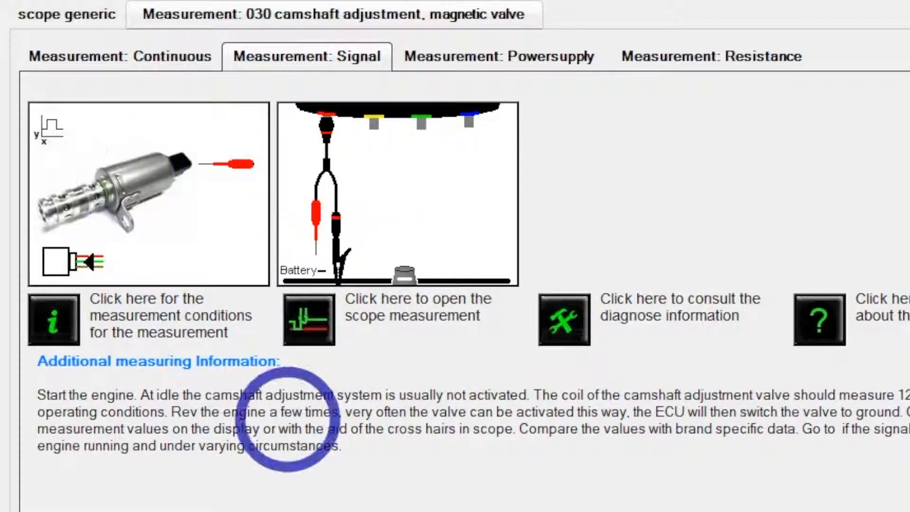
# - Display the 030 camshaft valve pulsed waveform in TiePie, then return to ATIS home
pyautogui.click(307, 318)
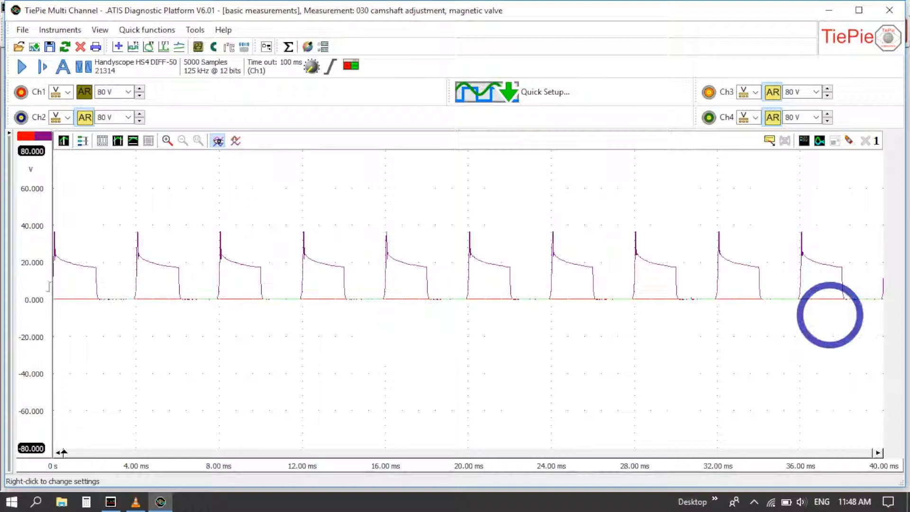
pyautogui.moveTo(373, 306)
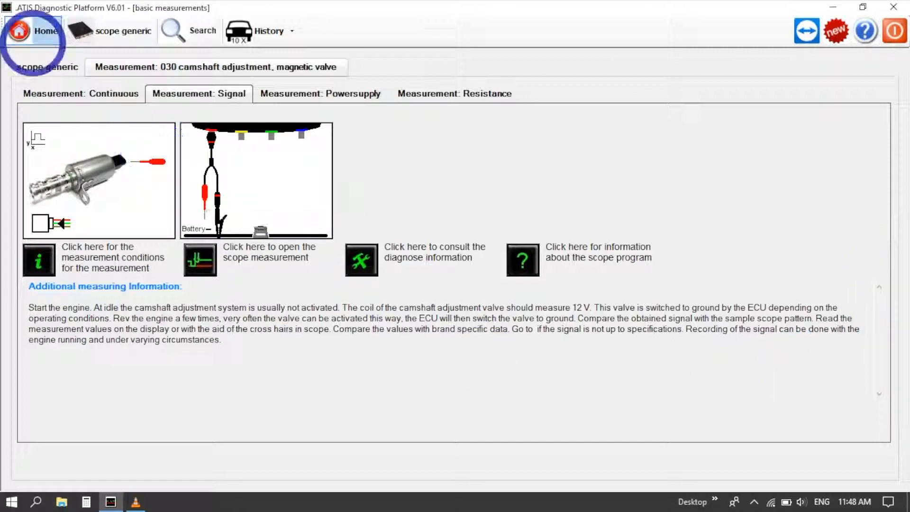
pyautogui.click(21, 31)
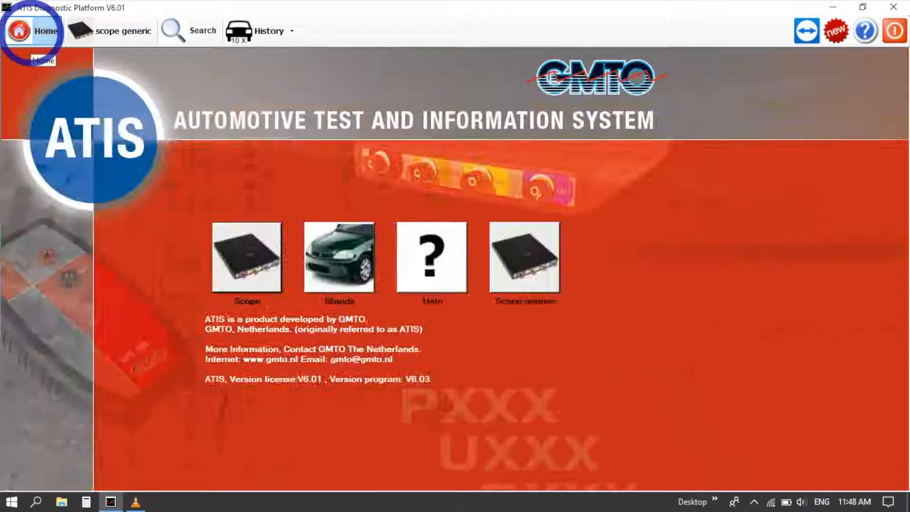